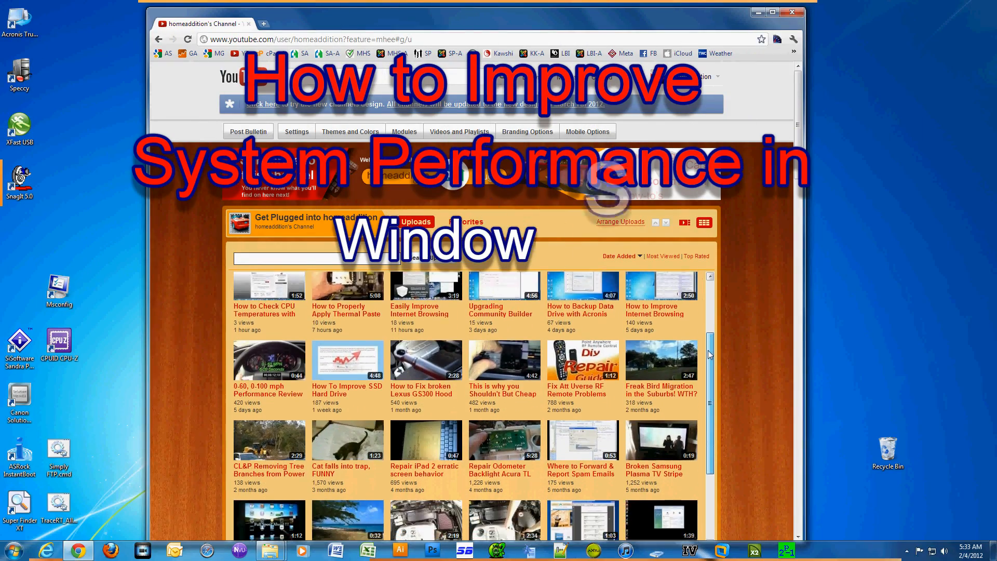
Scroll the channel's Uploads grid down to its oldest videos at the end
scroll("down", 3)
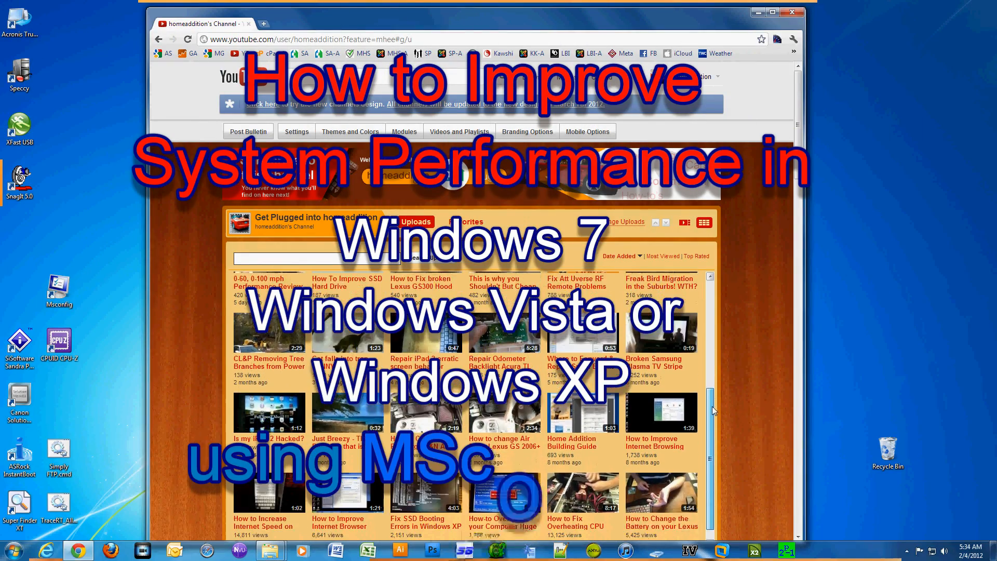
scroll("down", 3)
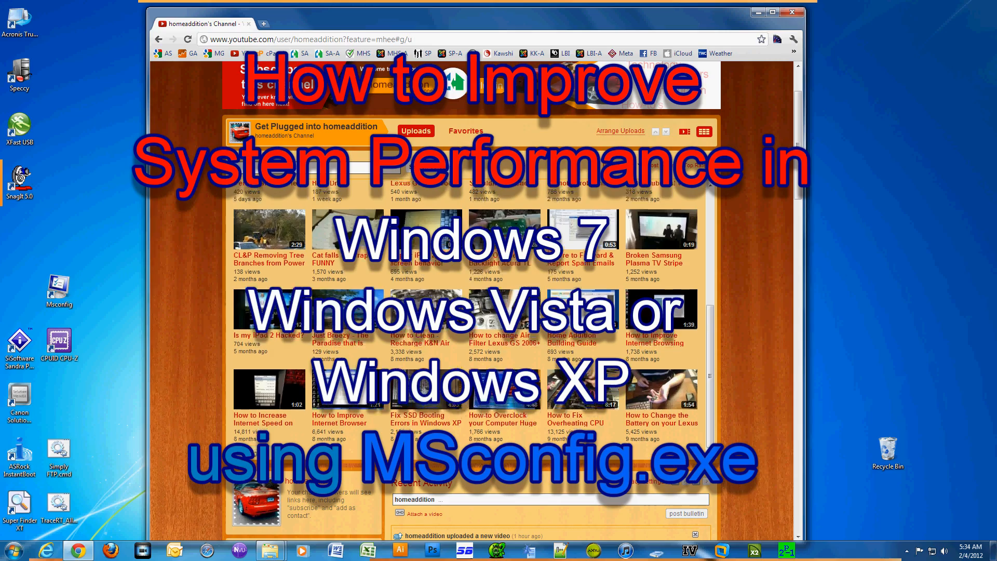
scroll("down", 3)
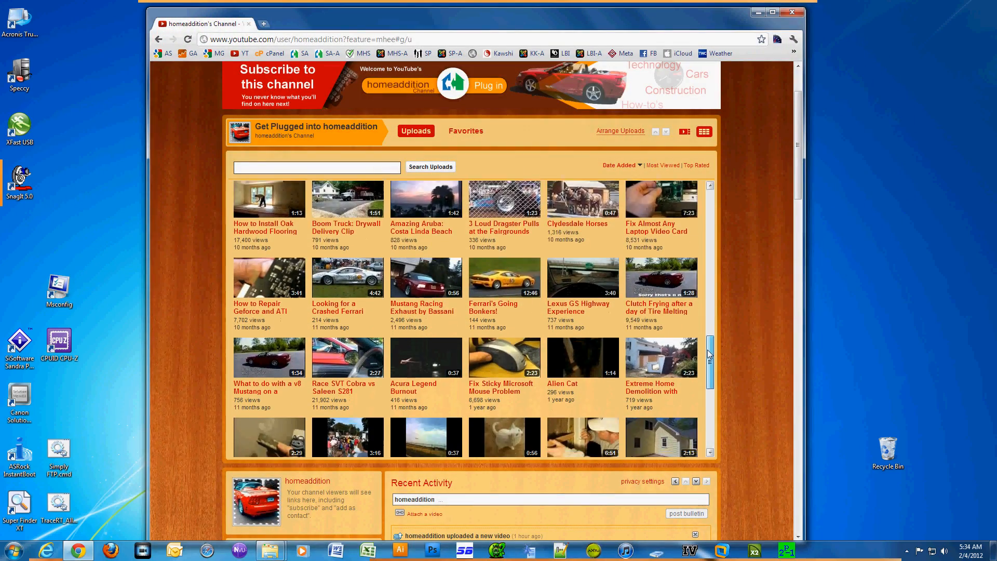
scroll("down", 3)
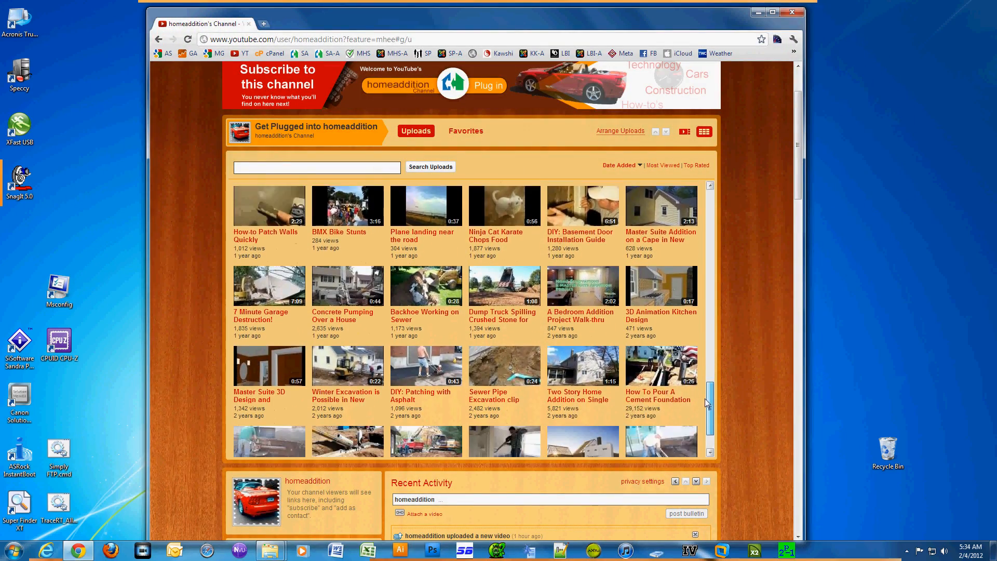
scroll("down", 3)
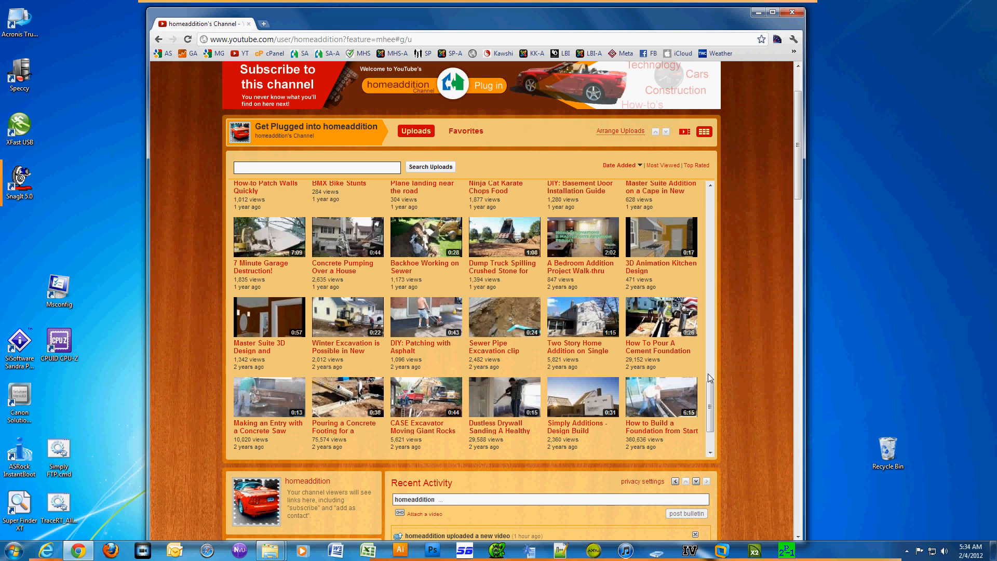
scroll("down", 3)
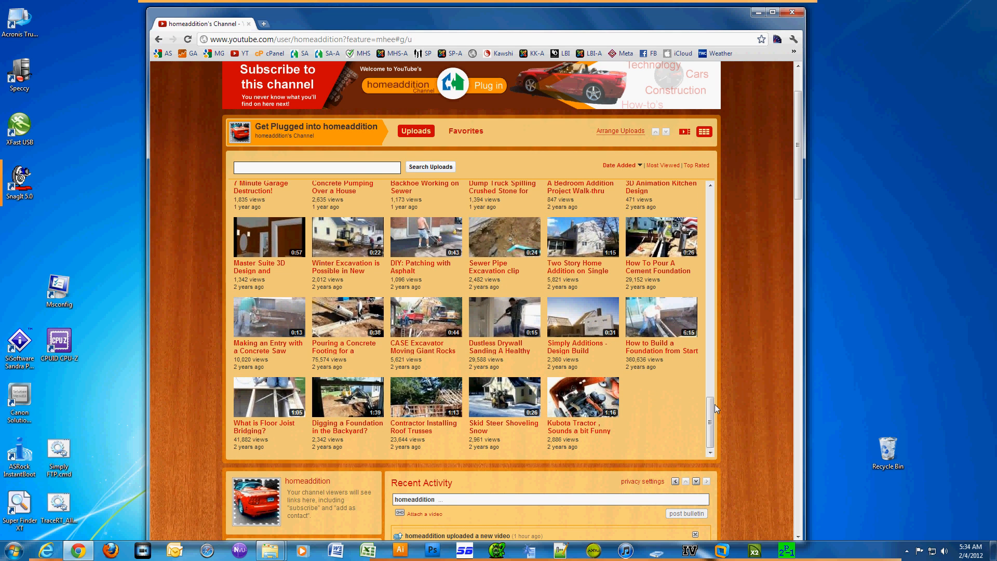
left_click(769, 12)
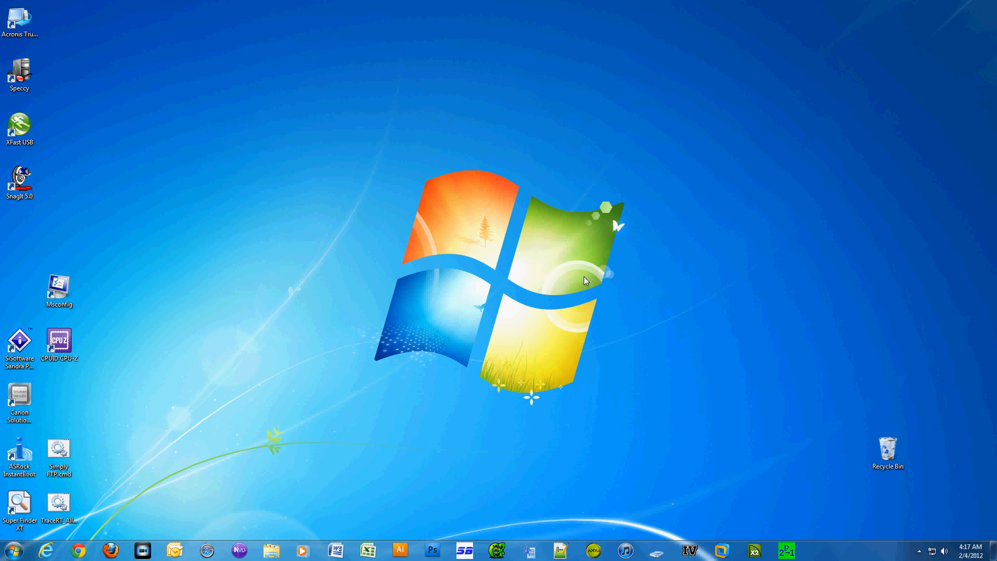
mouse_move(744, 401)
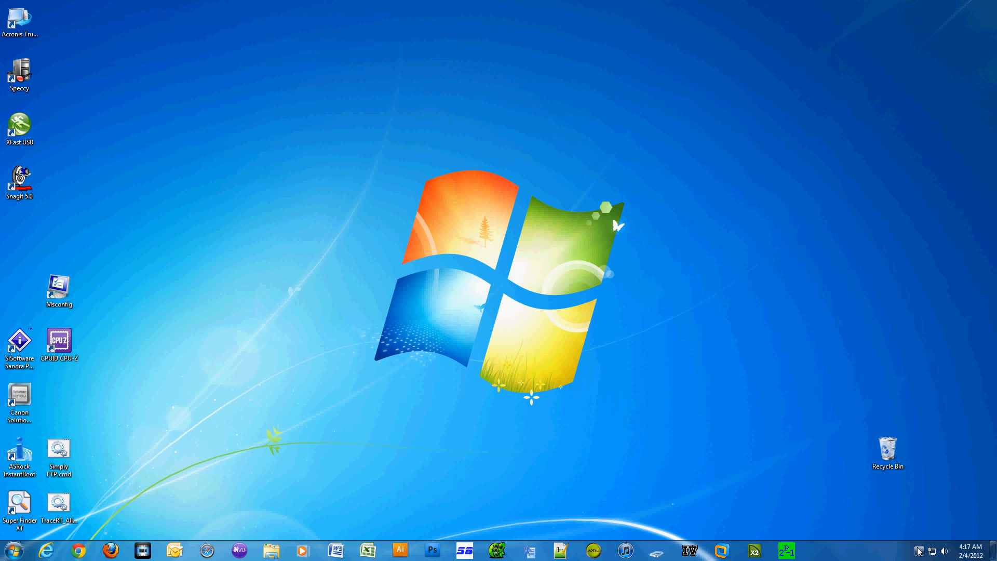
left_click(917, 550)
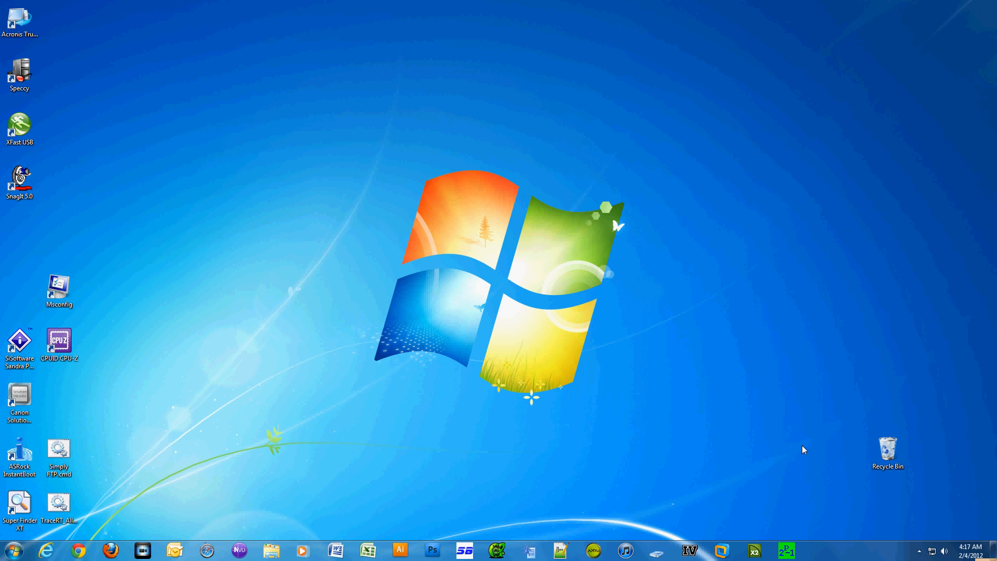
mouse_move(834, 551)
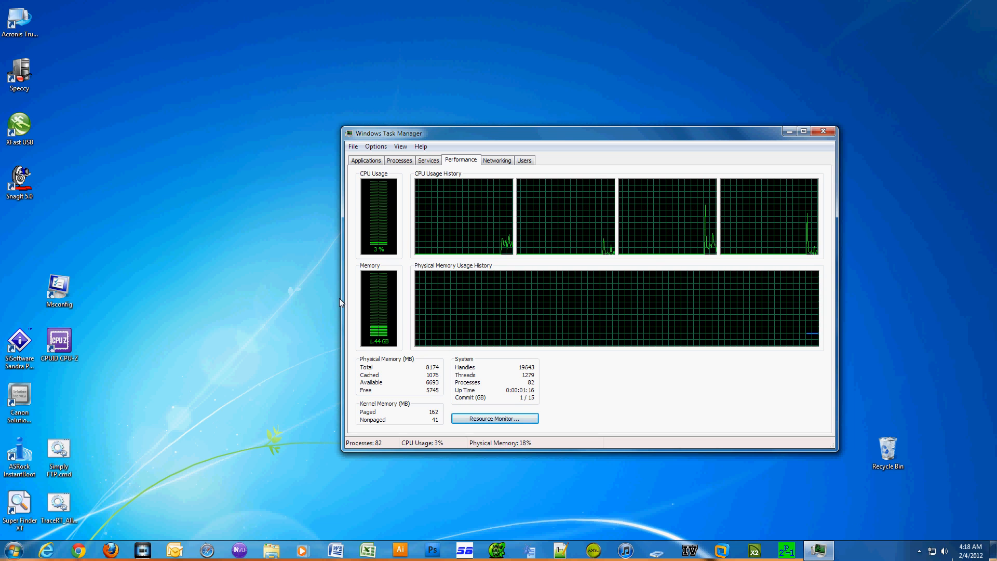
mouse_move(329, 303)
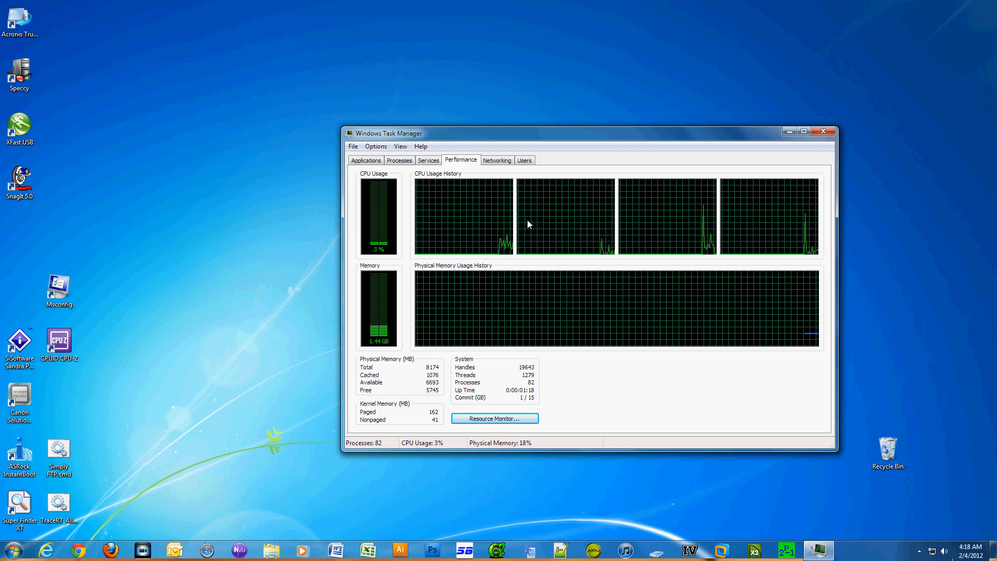
mouse_move(815, 136)
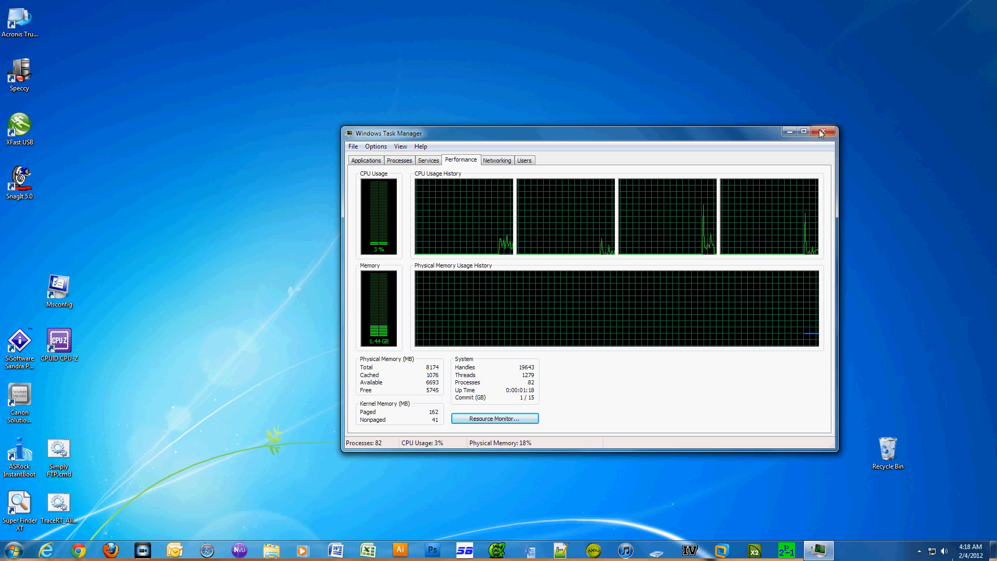
left_click(822, 131)
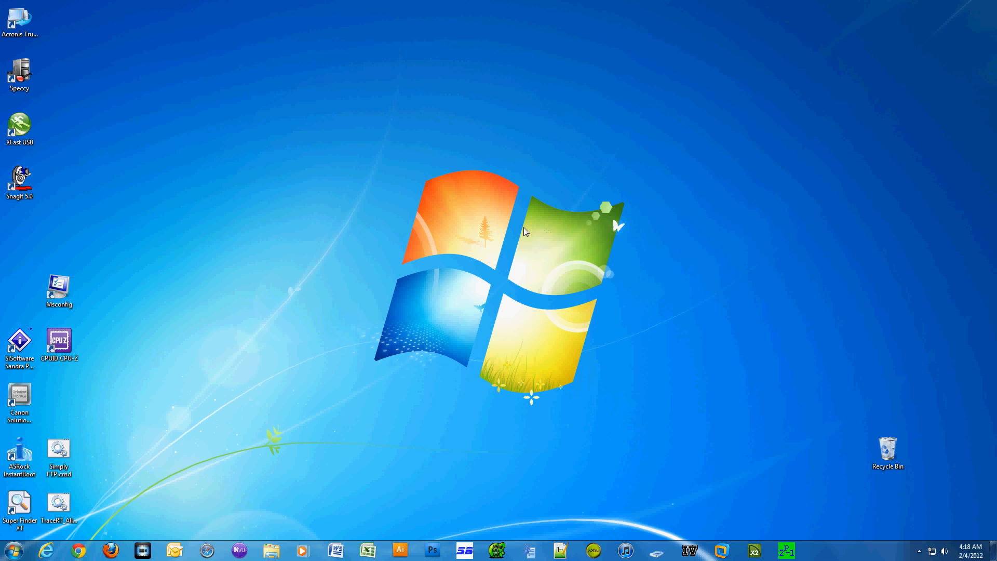
mouse_move(80, 436)
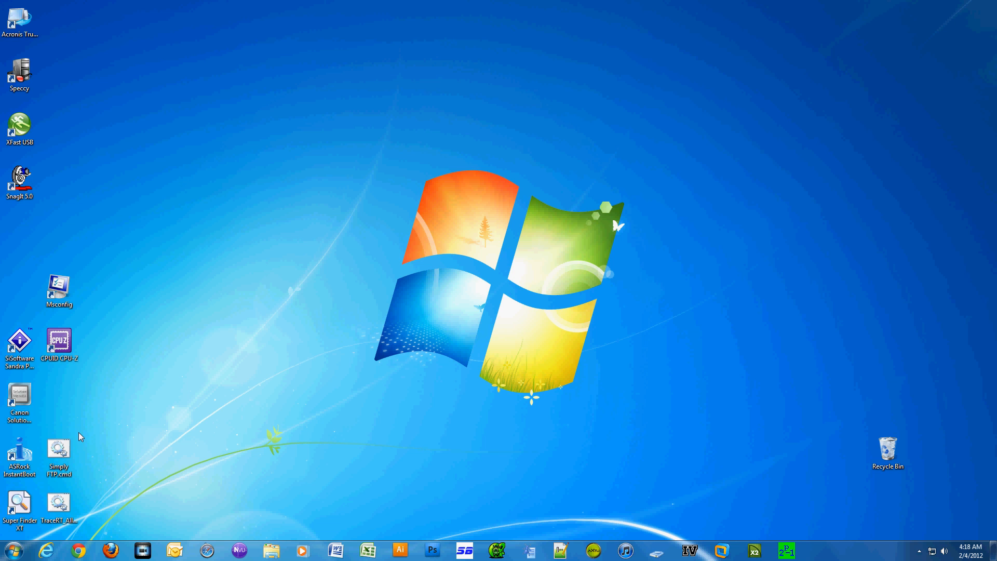
left_click(13, 549)
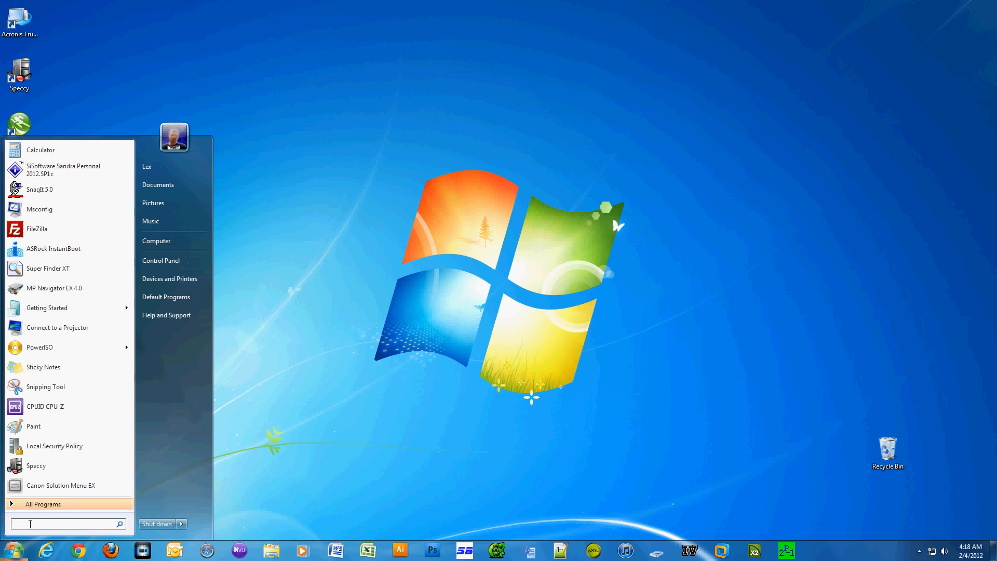
type("ms")
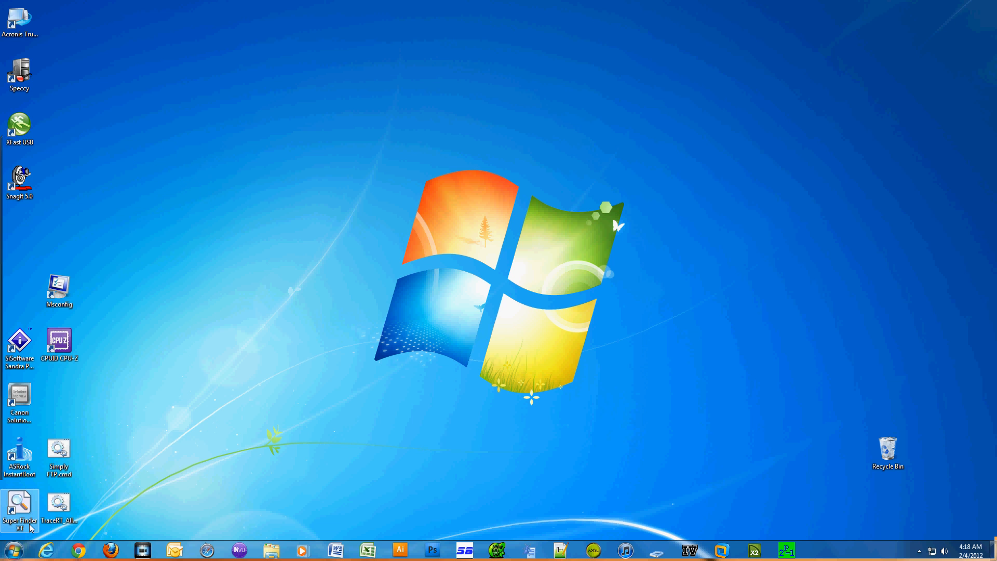
Launch msconfig, uncheck the unwanted startup entries, and confirm to reach the restart prompt
double_click(58, 288)
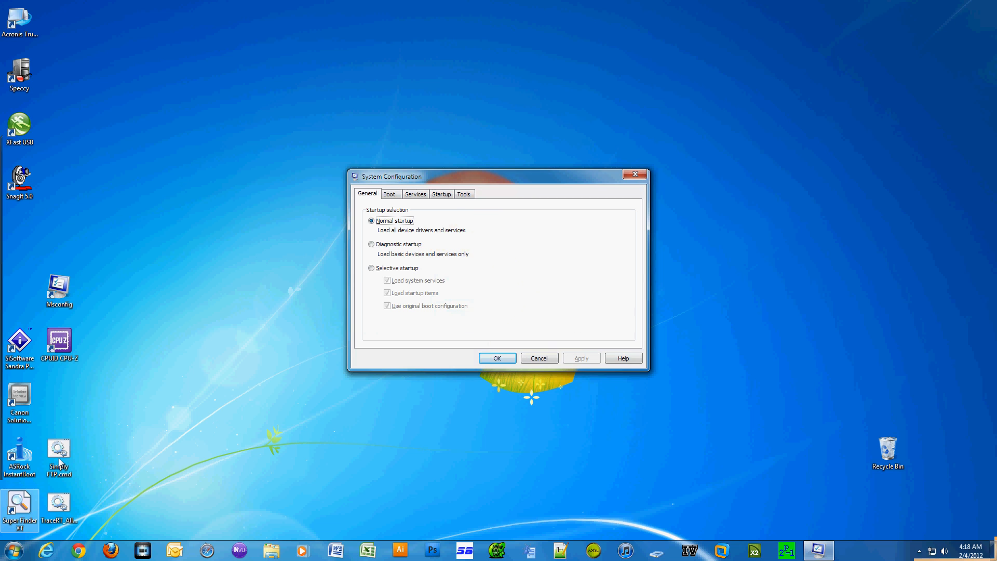
mouse_move(323, 243)
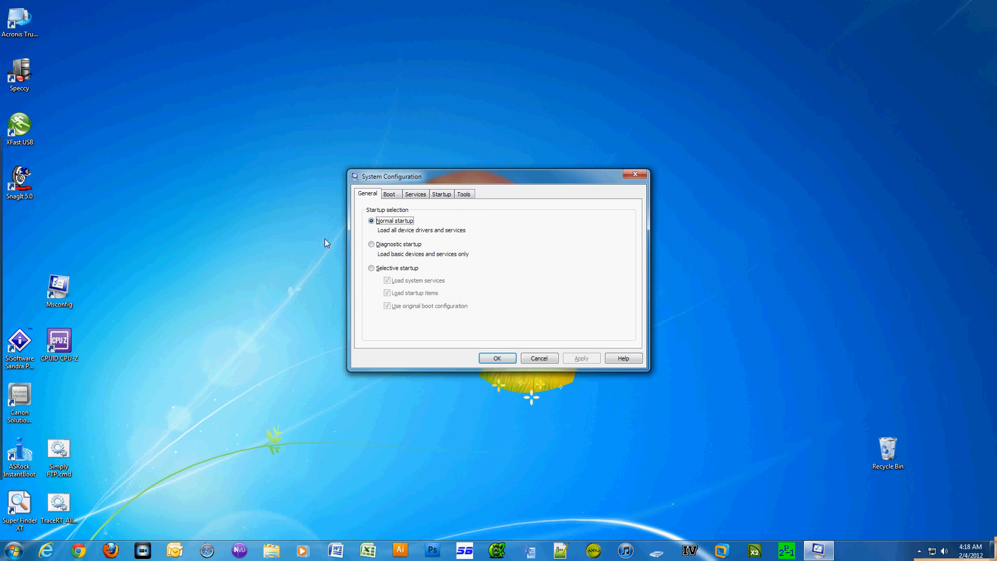
left_click(415, 194)
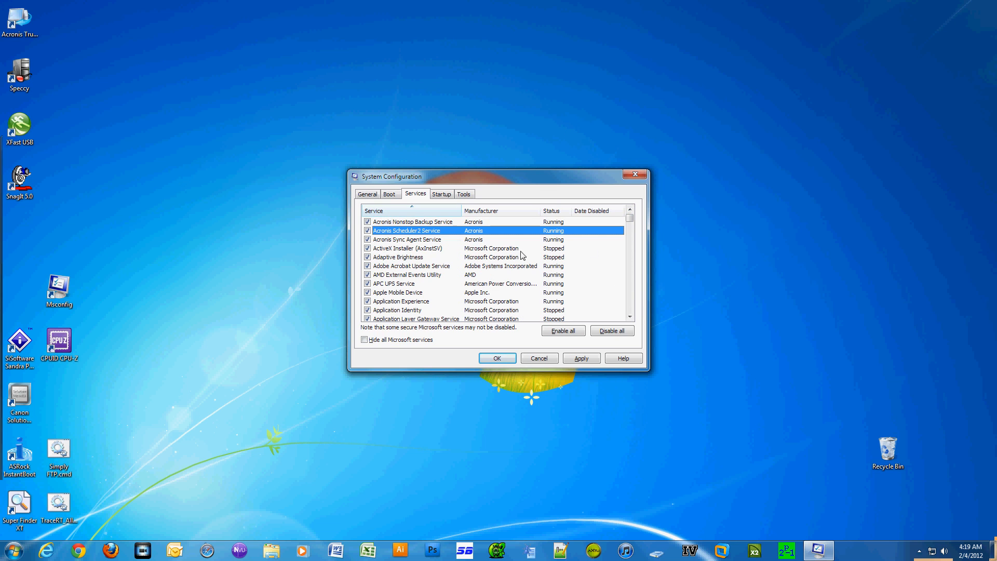
left_click(441, 194)
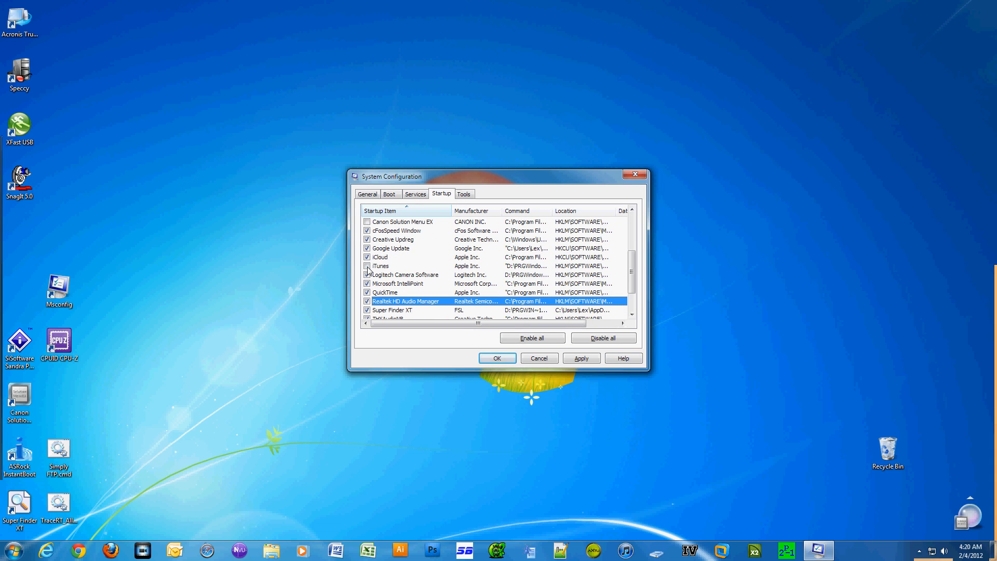
scroll("down", 3)
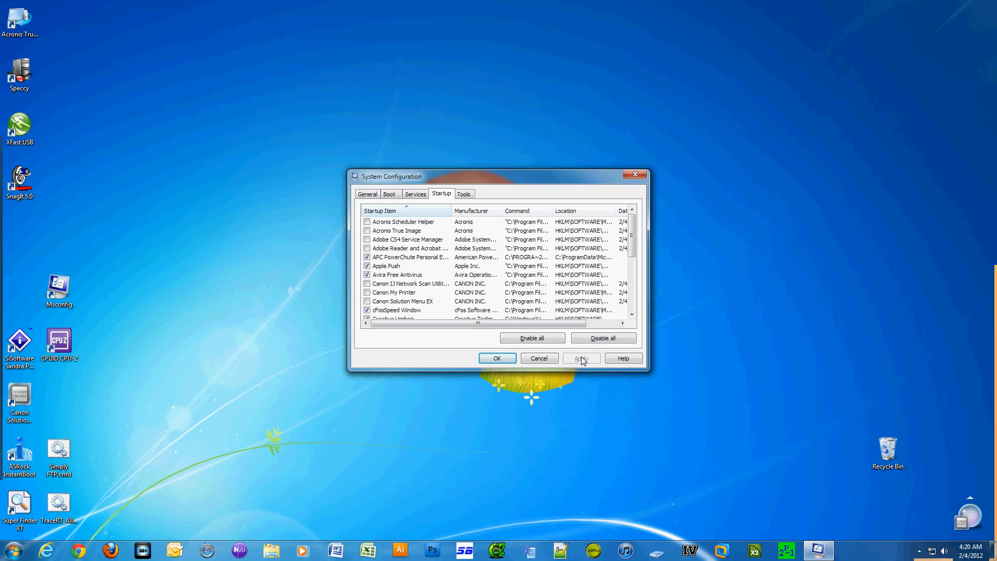
left_click(579, 357)
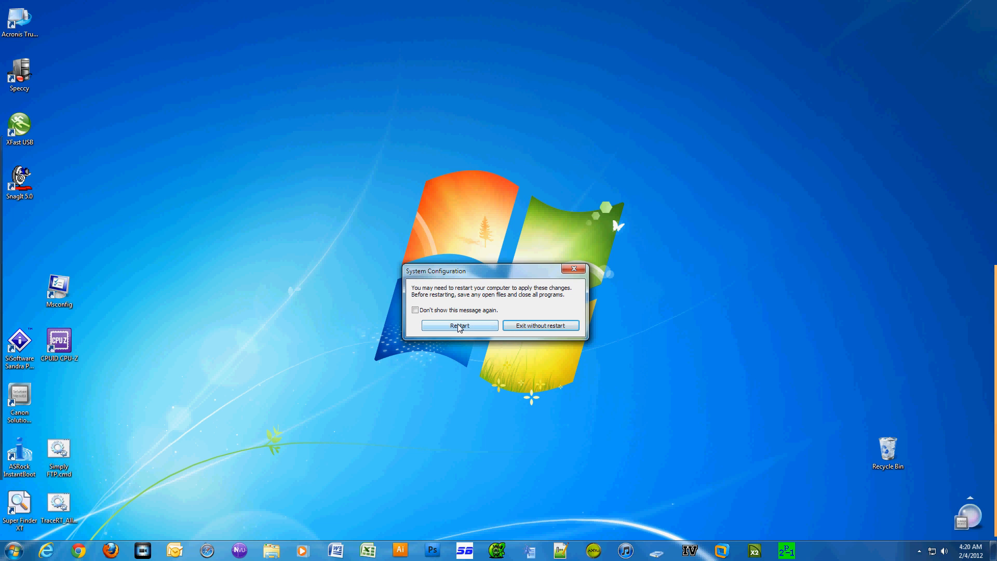
Restart Windows to apply the startup changes, then show the hidden tray icons
left_click(540, 325)
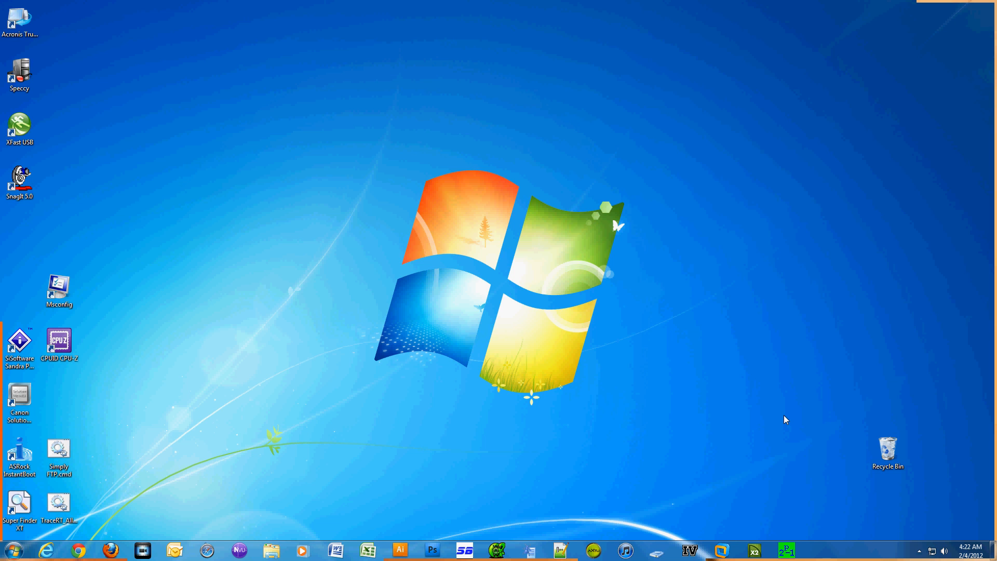
mouse_move(861, 481)
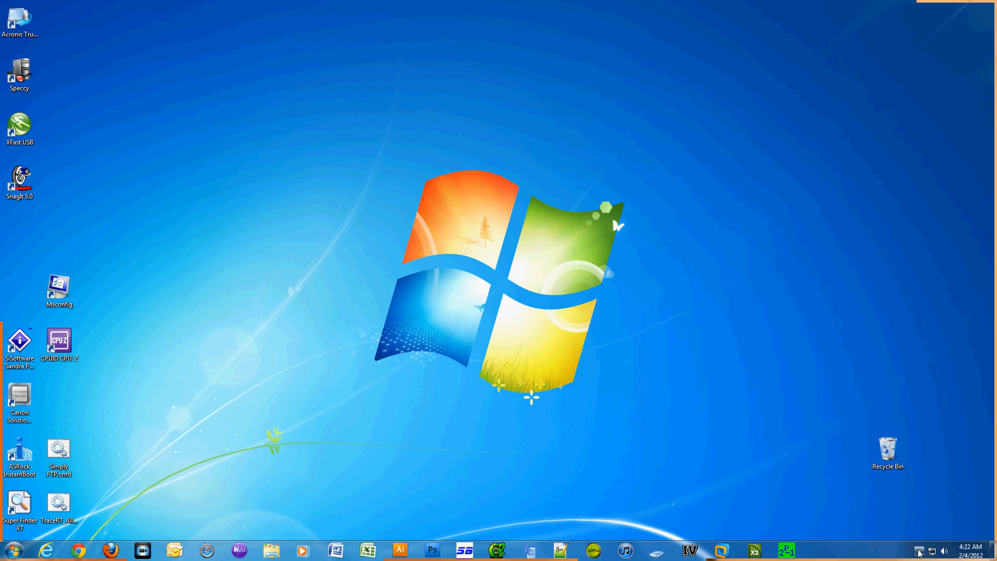
left_click(918, 550)
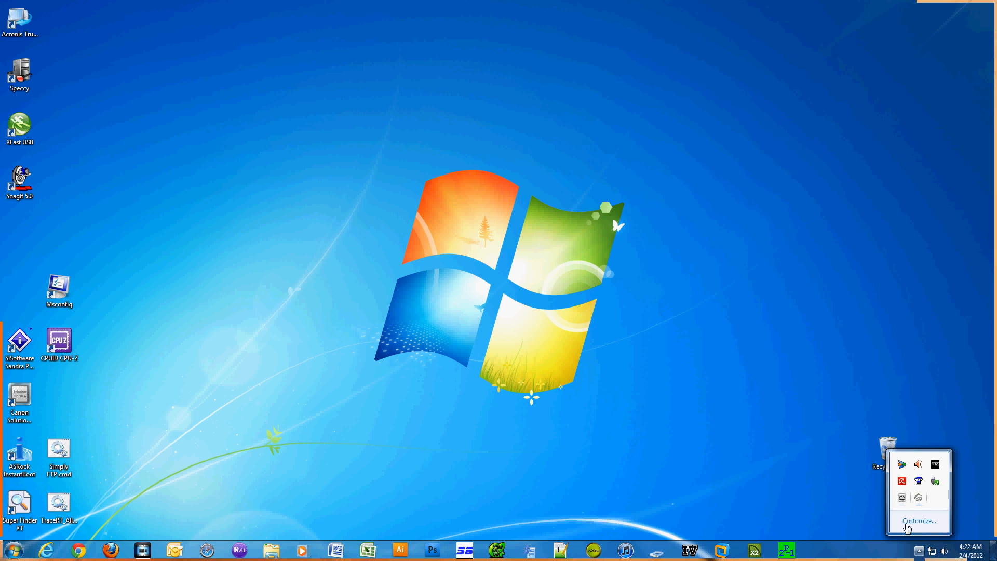
mouse_move(840, 549)
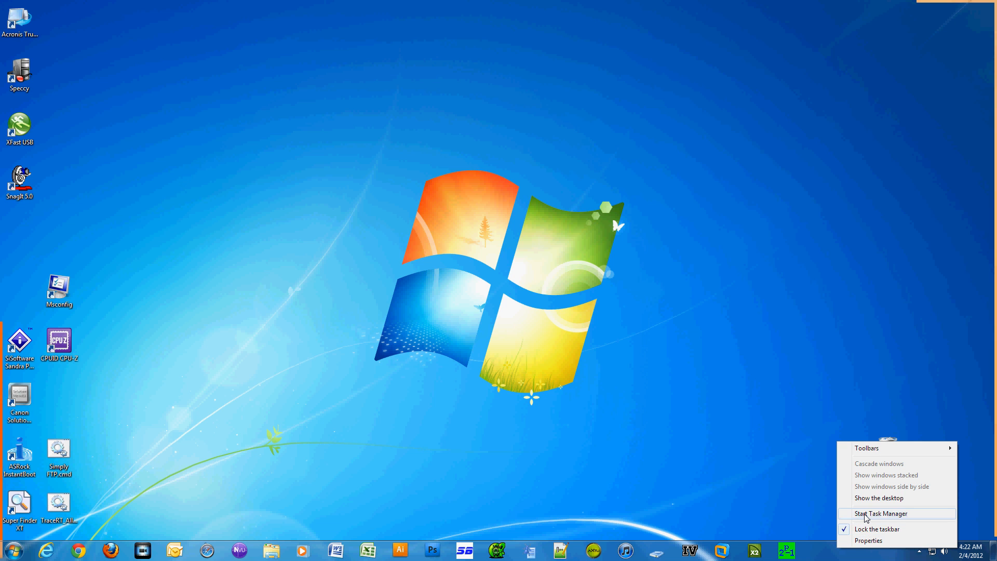
Launch Task Manager after the restart to view 63 processes and 15% memory use
left_click(880, 513)
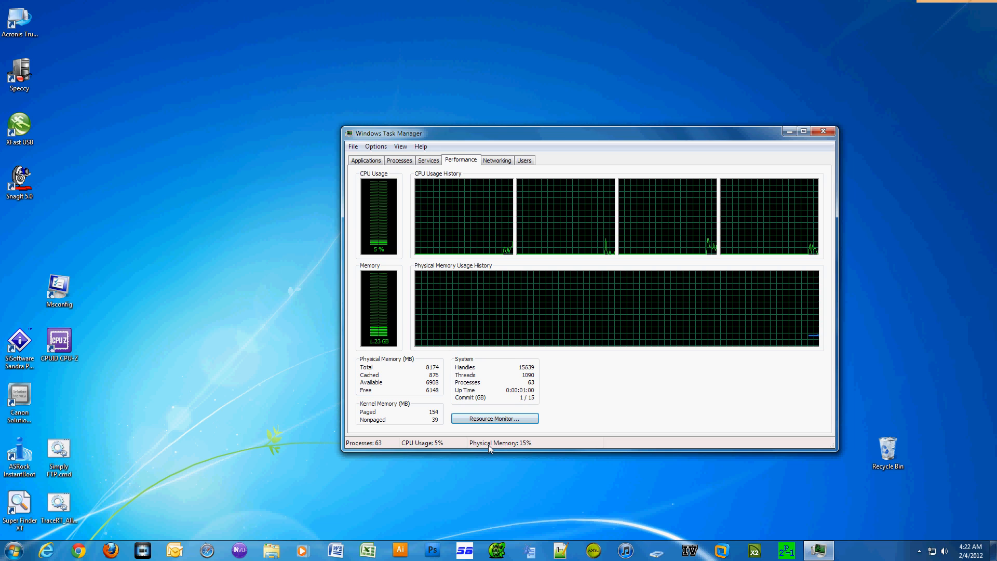
mouse_move(407, 450)
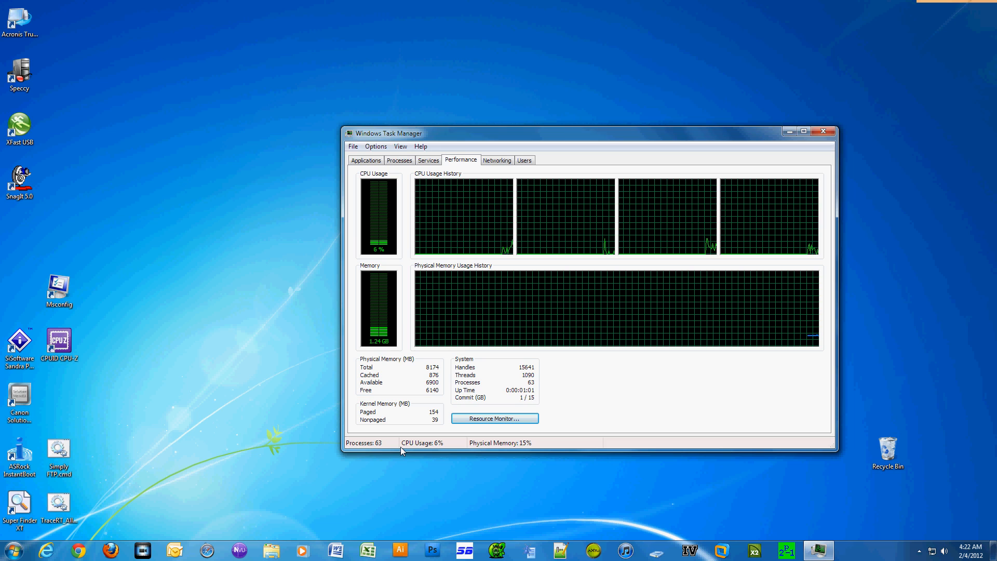
mouse_move(391, 450)
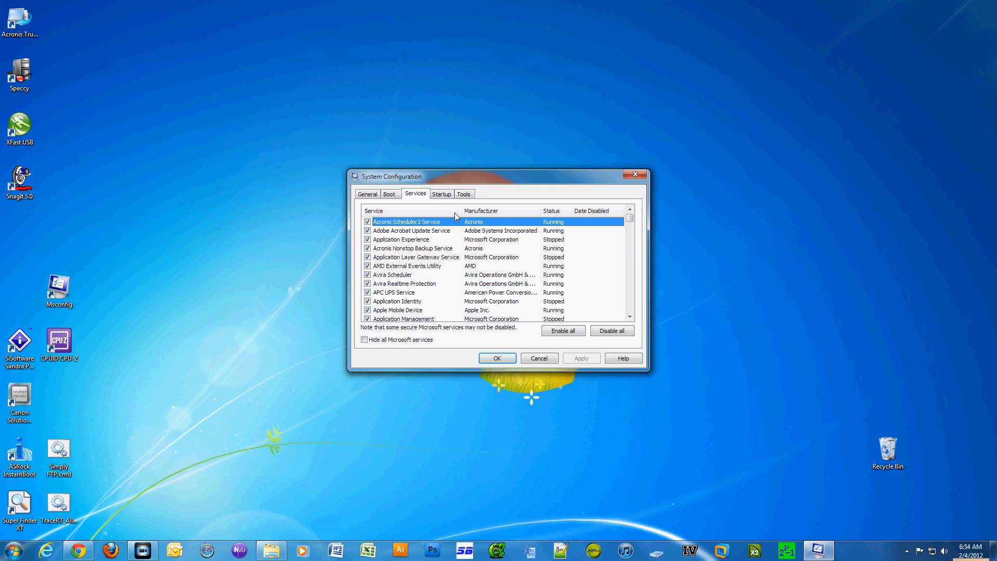
View the commands for Change UAC Settings, Windows Troubleshooting, Computer Management, Event Viewer and Programs
left_click(464, 193)
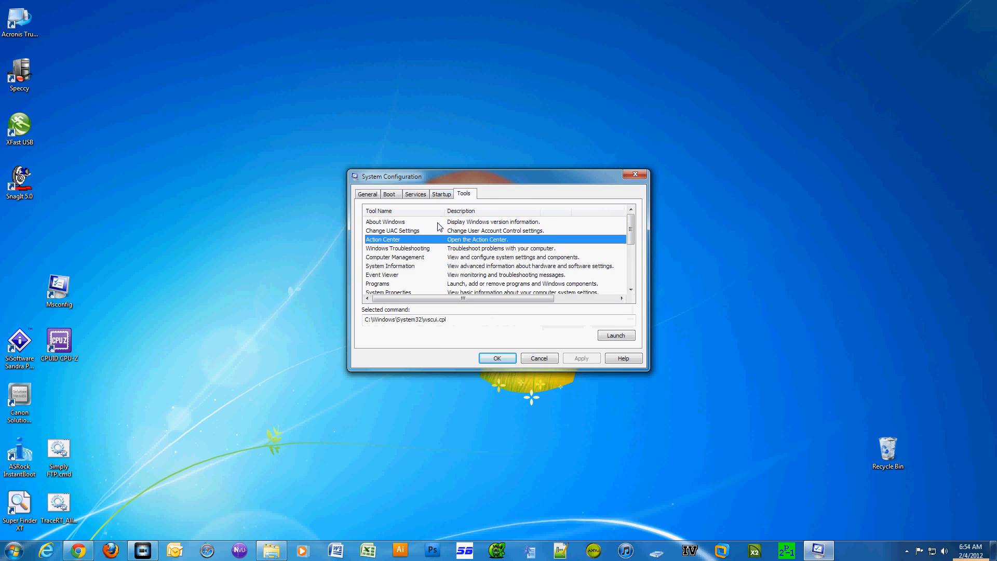
left_click(392, 230)
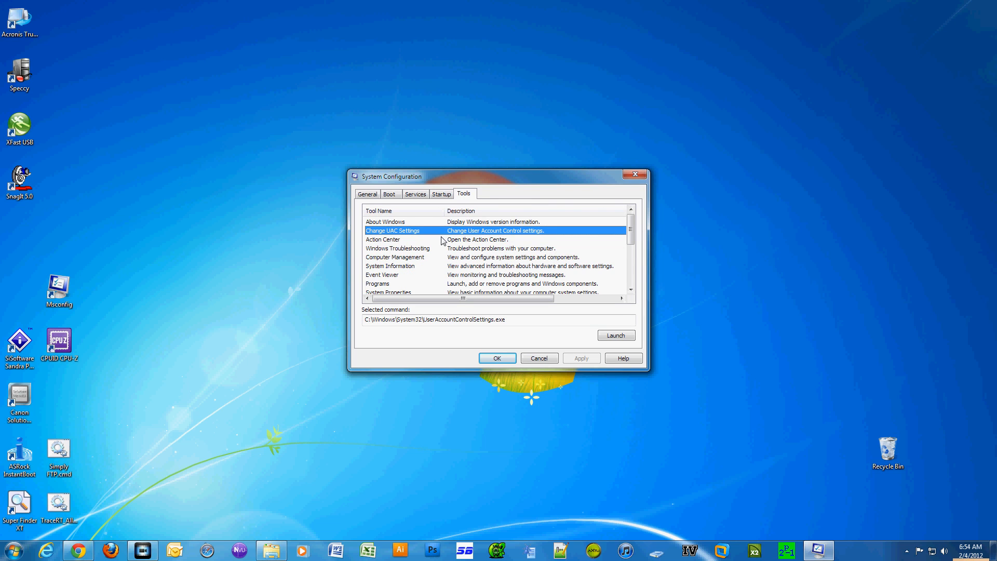
left_click(397, 248)
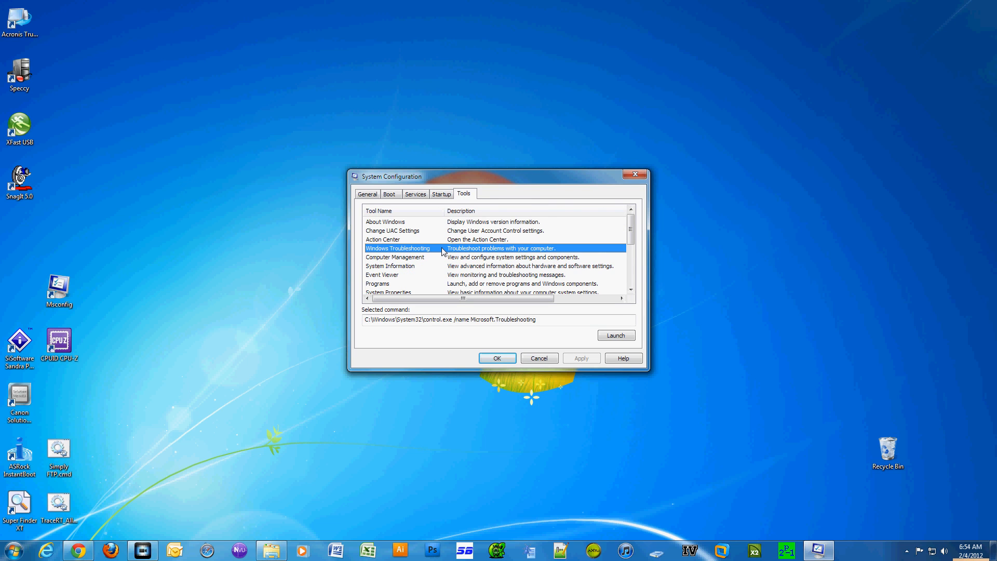
left_click(394, 257)
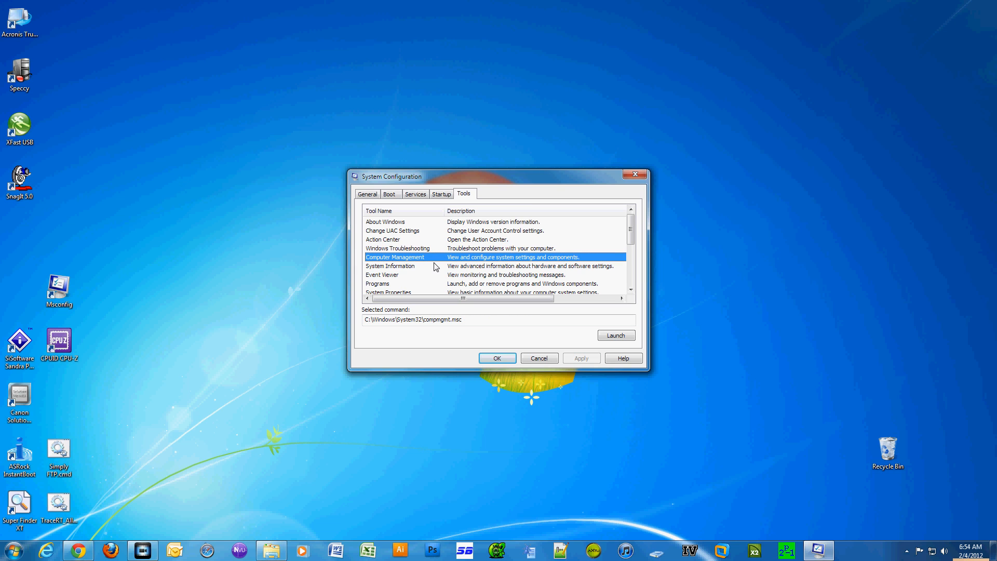
left_click(382, 275)
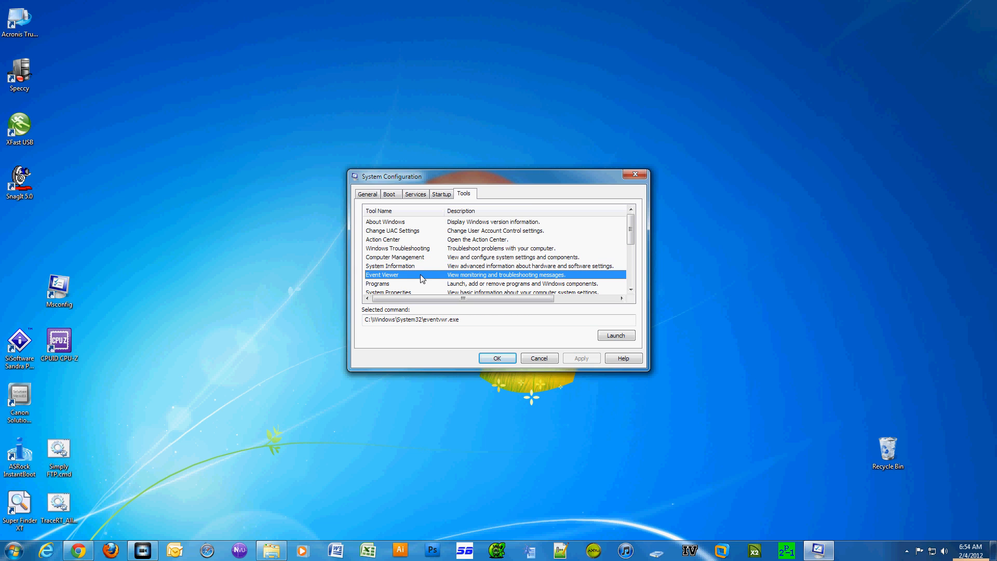
left_click(394, 283)
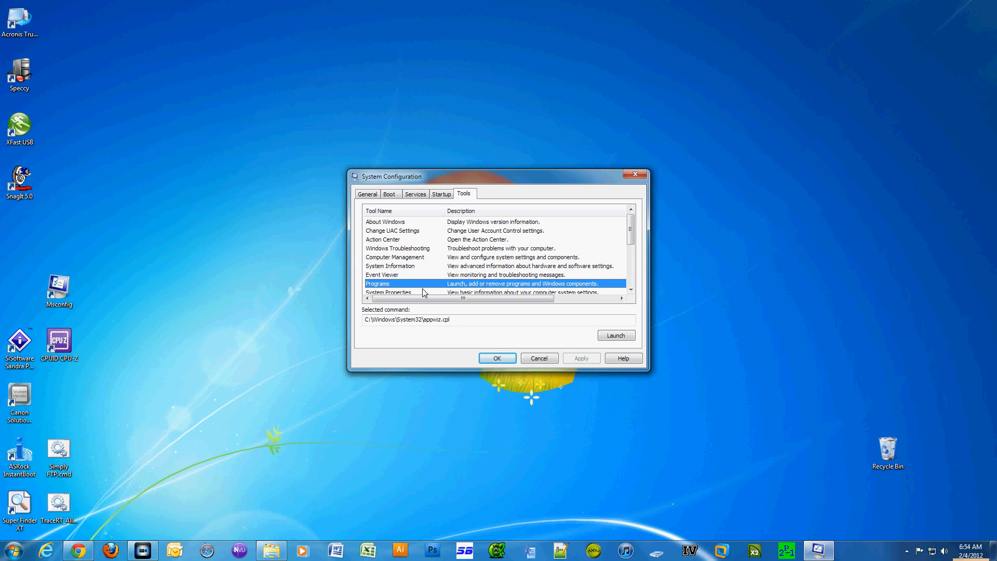
View the commands for System Properties, network configuration, Performance Monitor and Task Manager
left_click(630, 293)
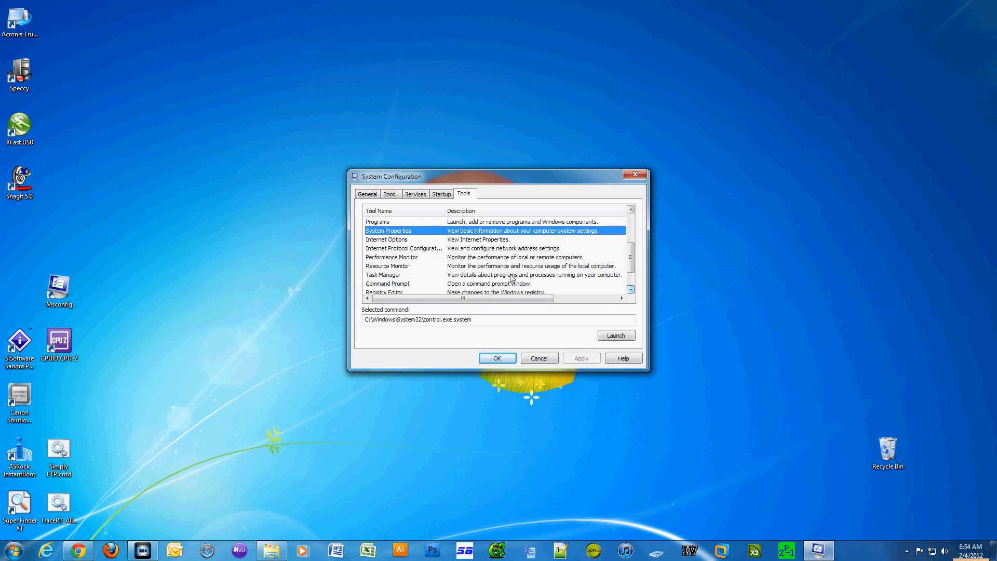
left_click(404, 248)
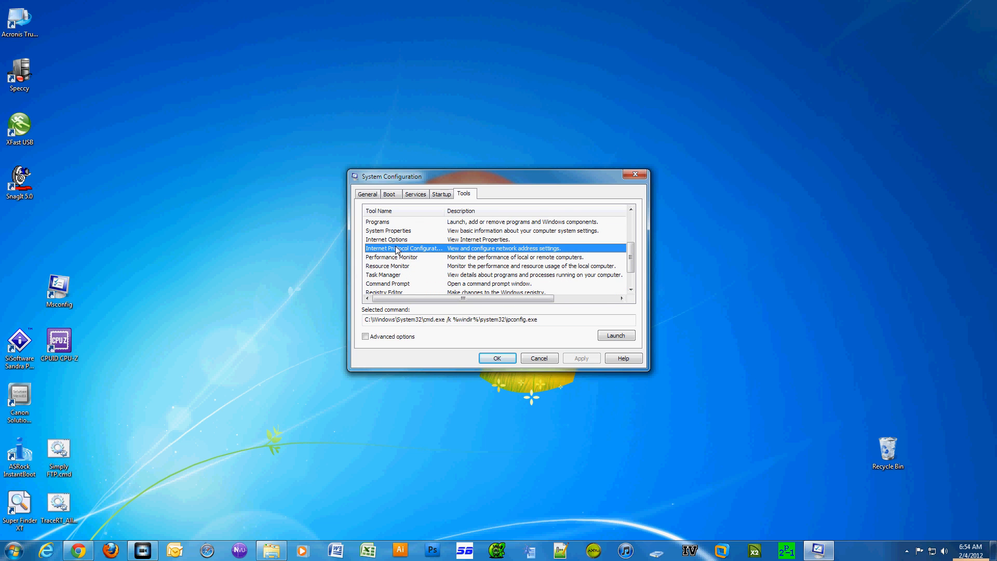
left_click(391, 257)
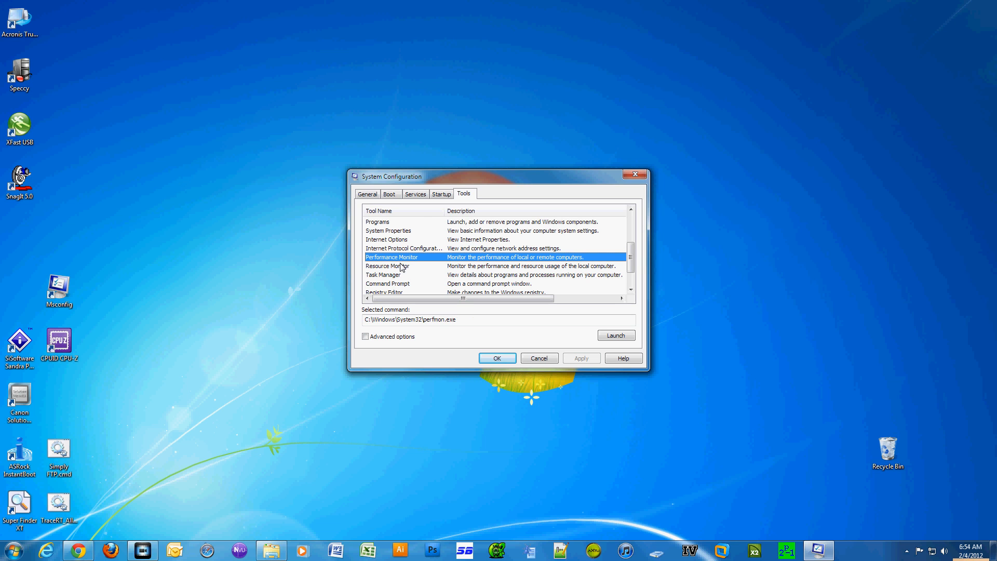
left_click(383, 275)
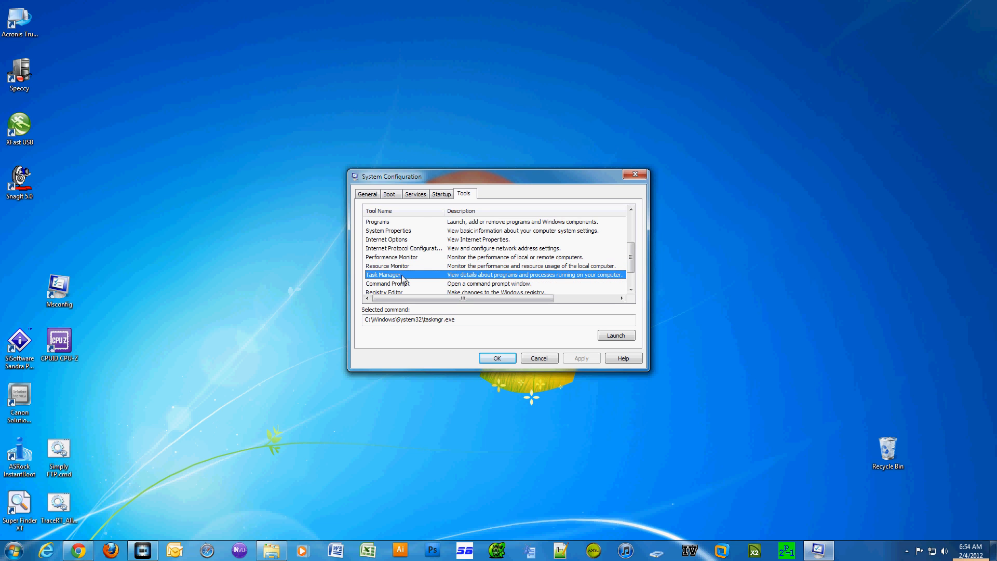